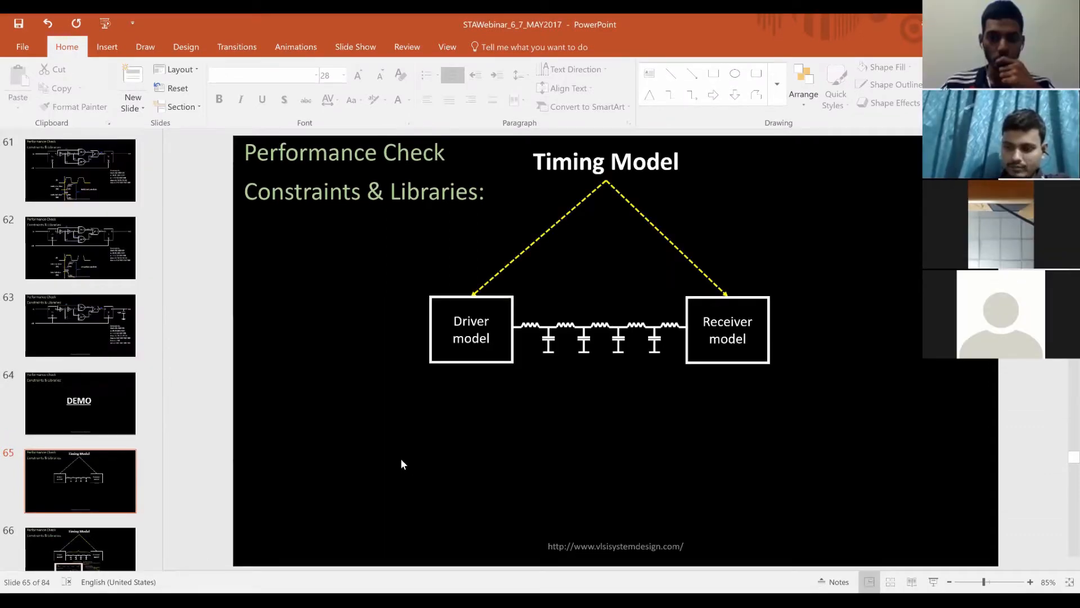
Switch via the taskbar to the Mint VM, run ./des_perf_ispd.sh until OpenTimer initializes, then return to the slides
click(433, 594)
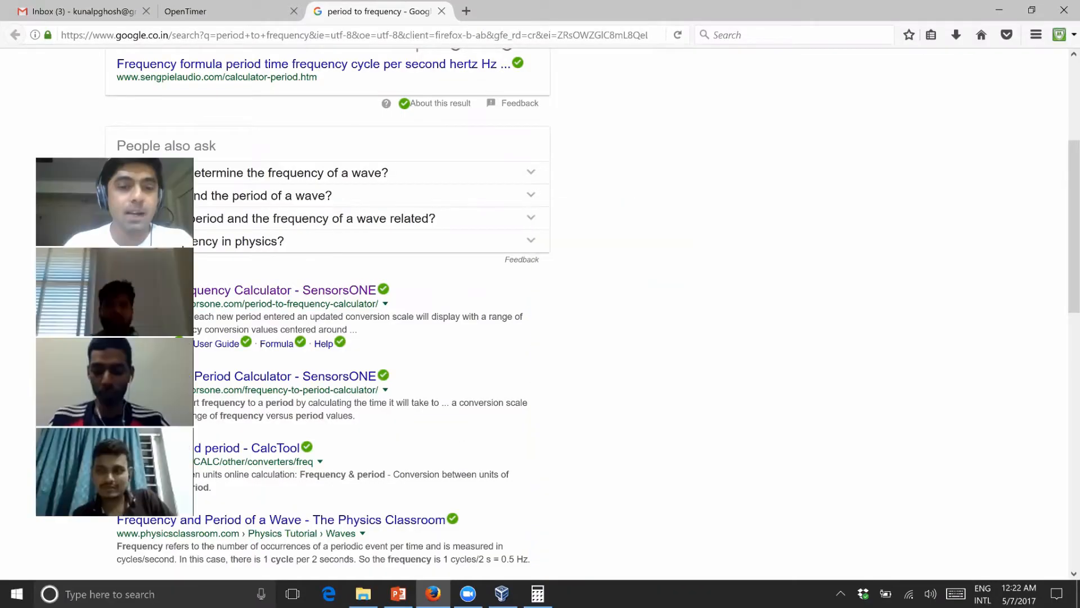
click(397, 593)
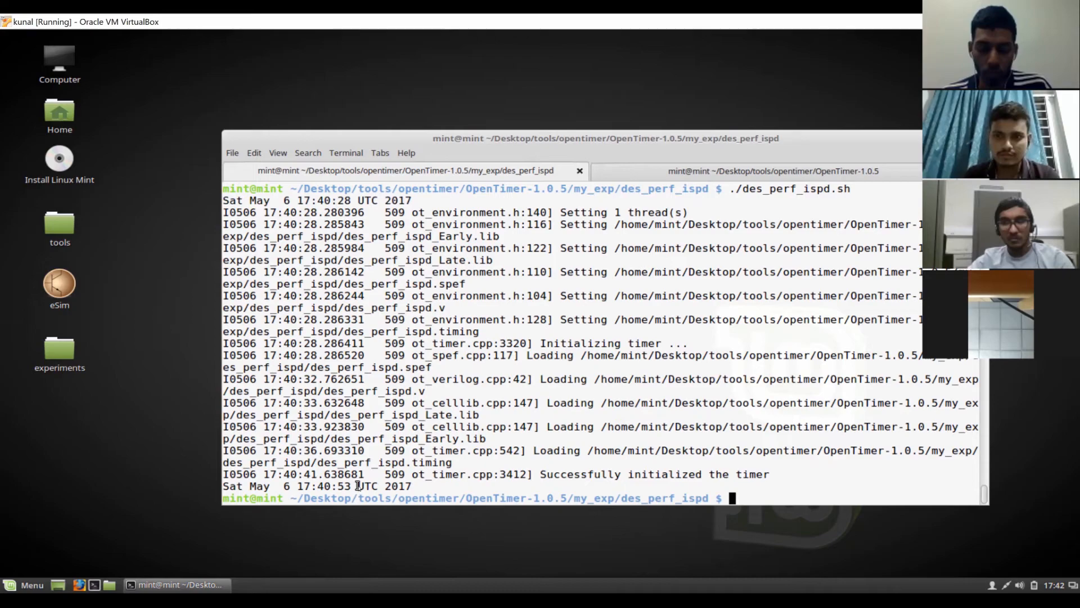
click(397, 594)
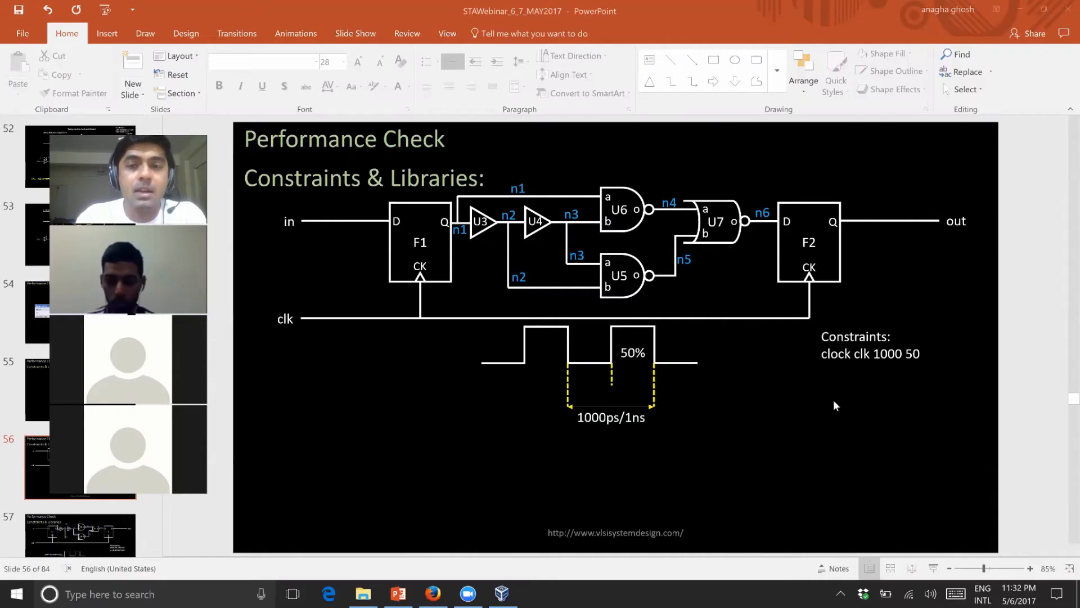